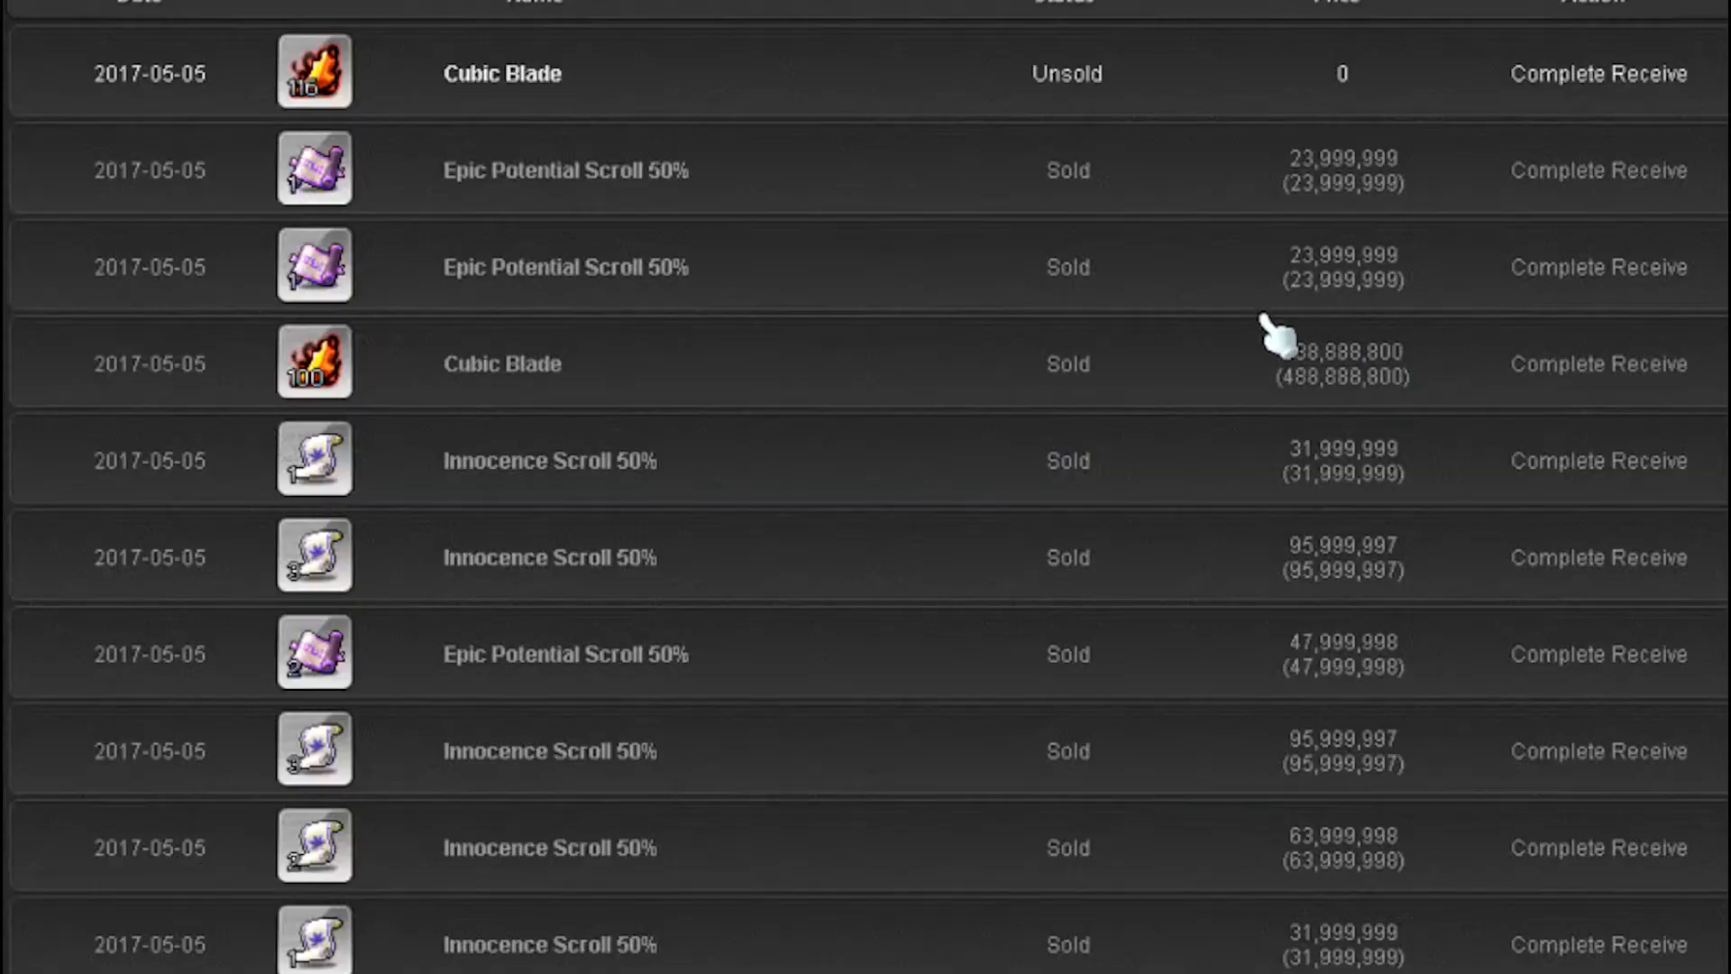
pyautogui.moveTo(1253, 44)
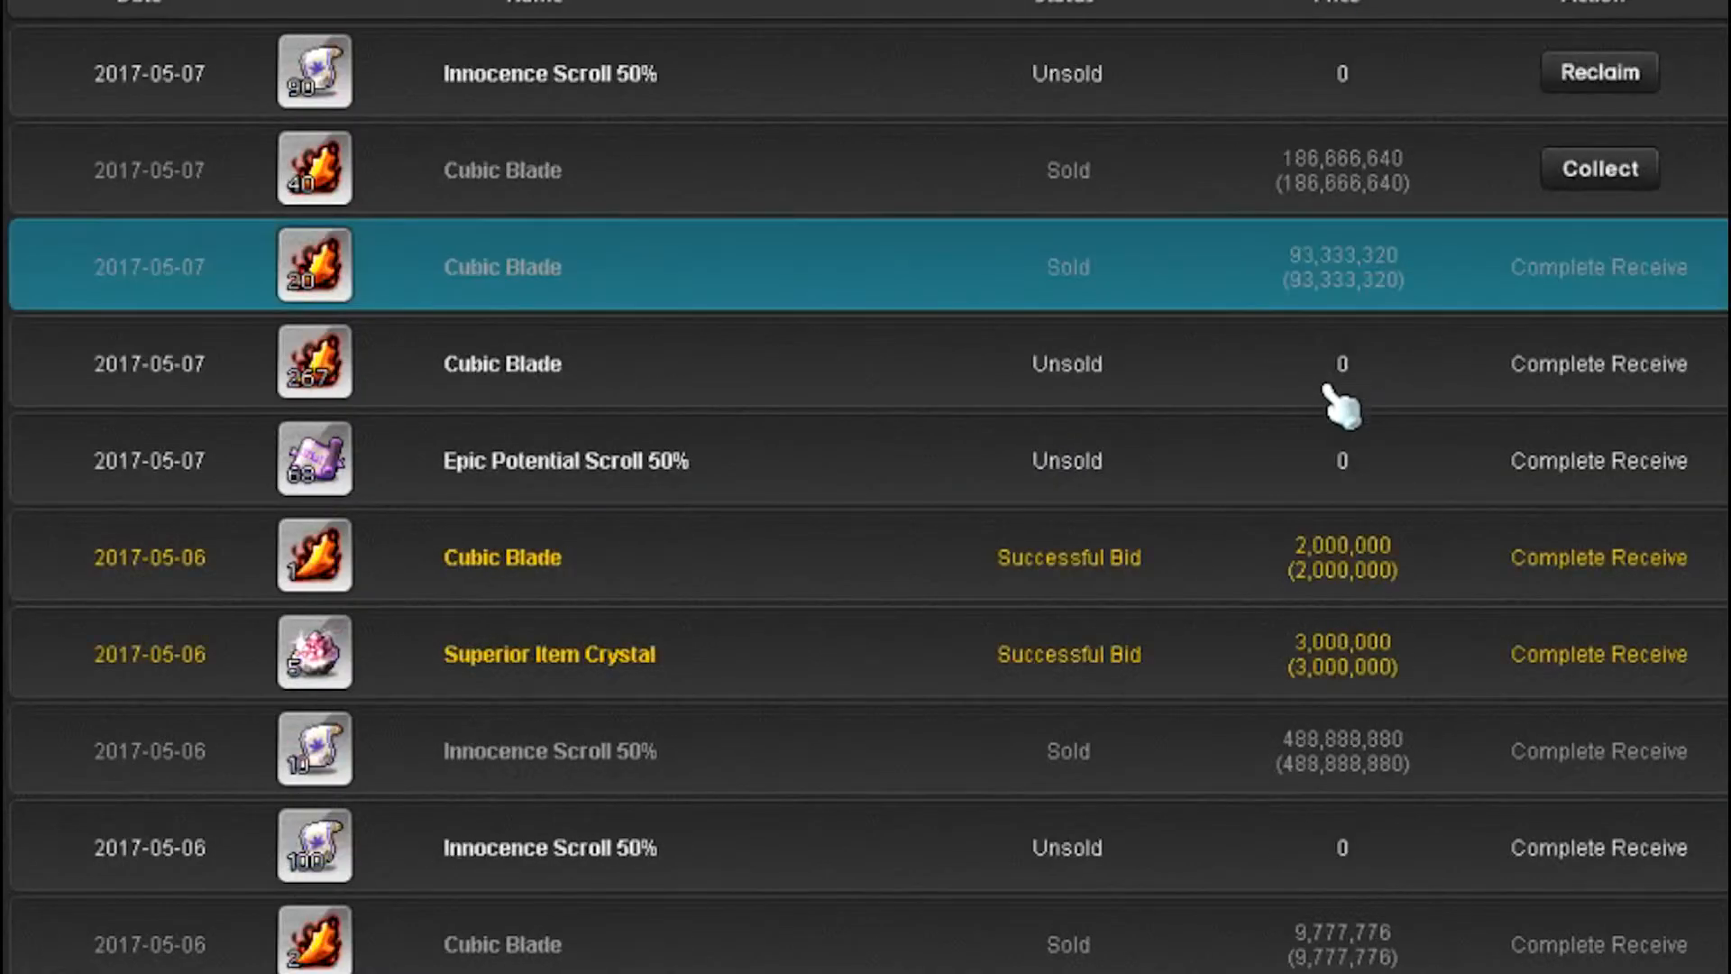
pyautogui.moveTo(1259, 315)
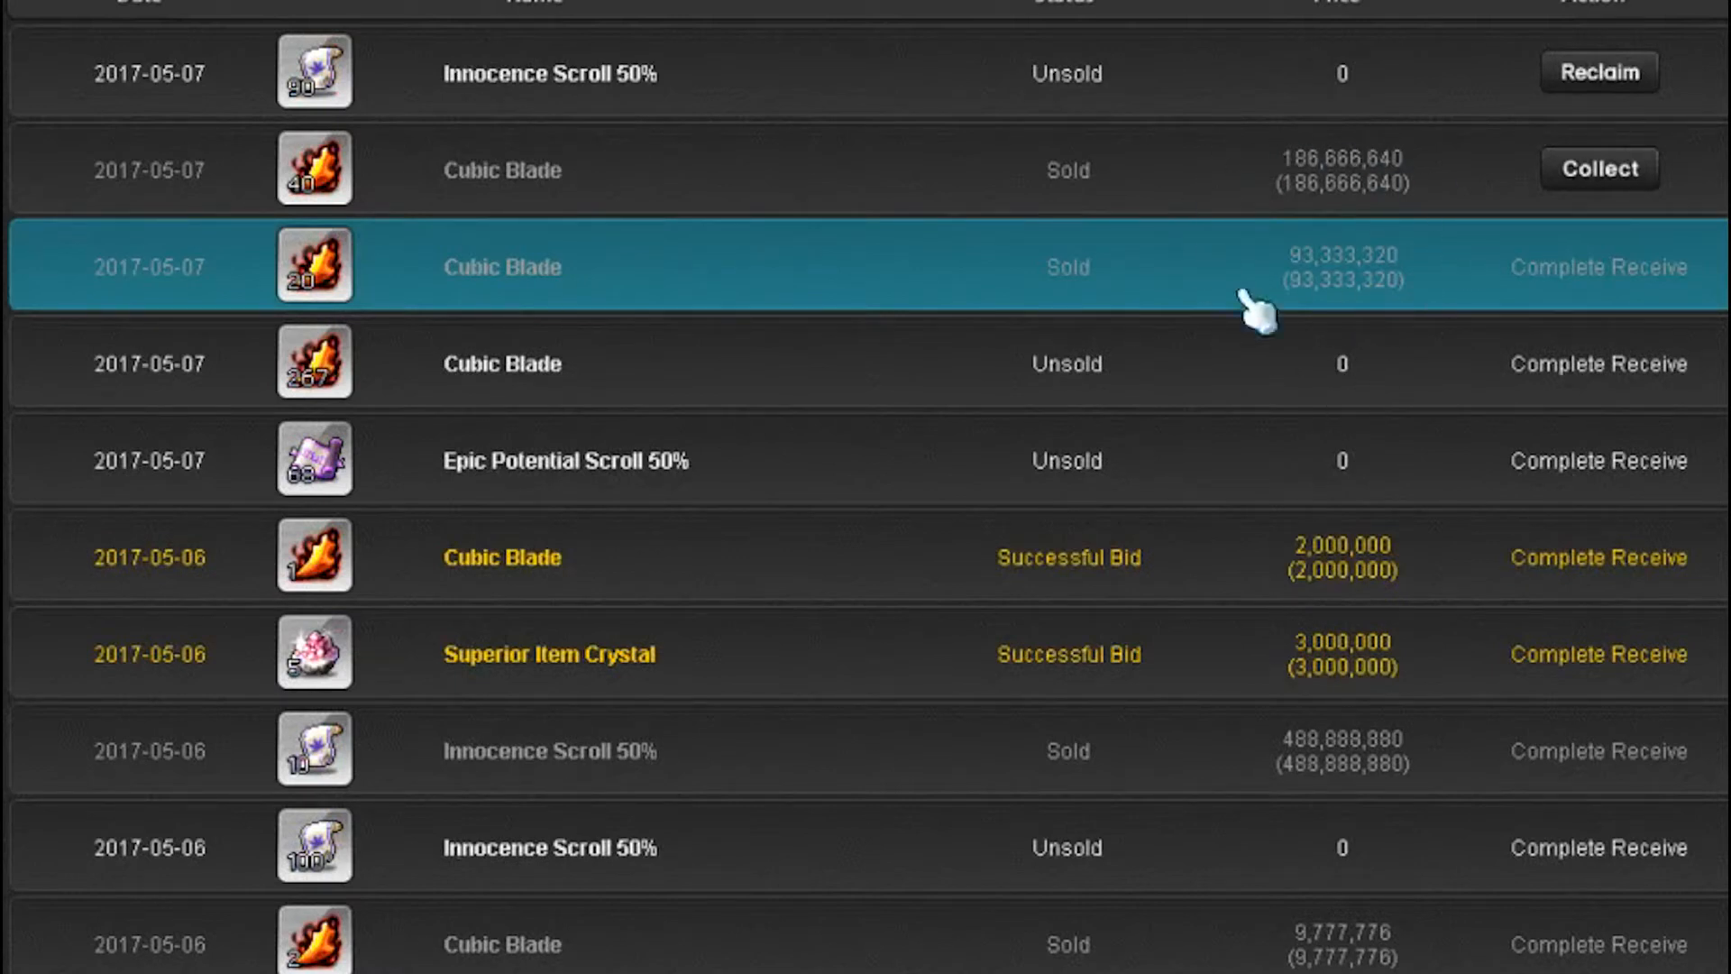
pyautogui.moveTo(1380, 292)
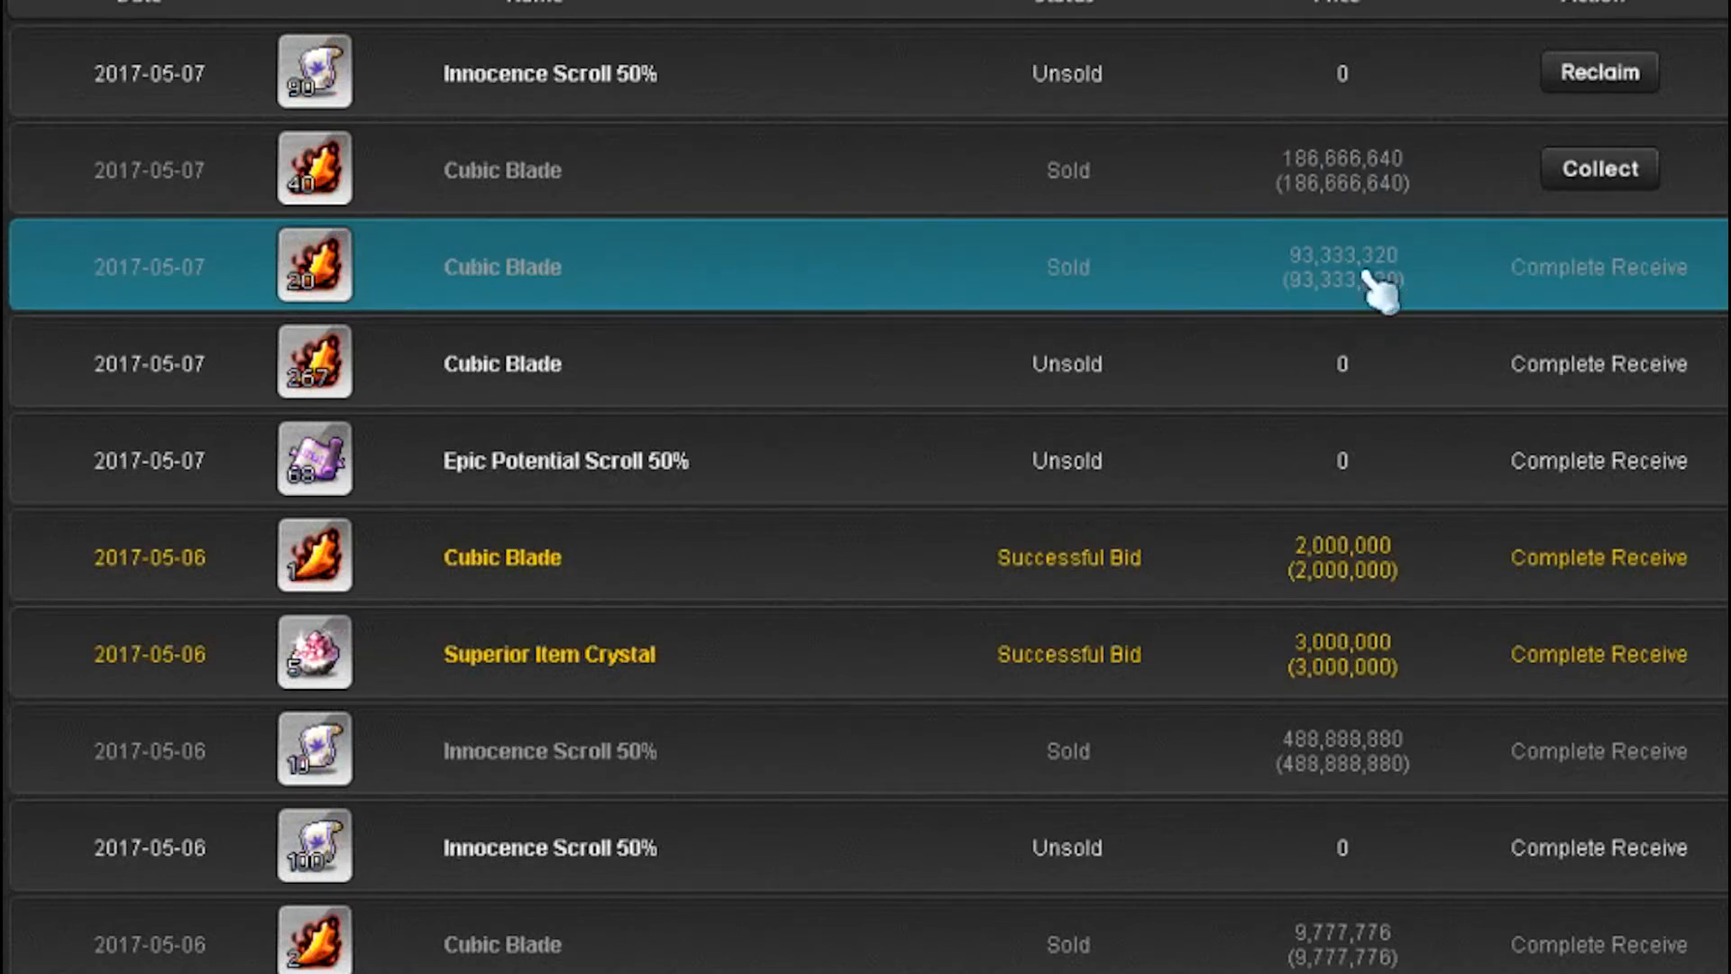
# Page forward to the 2017-05-07 Auction House transactions listing Cubic Blade sales.
pyautogui.click(1599, 168)
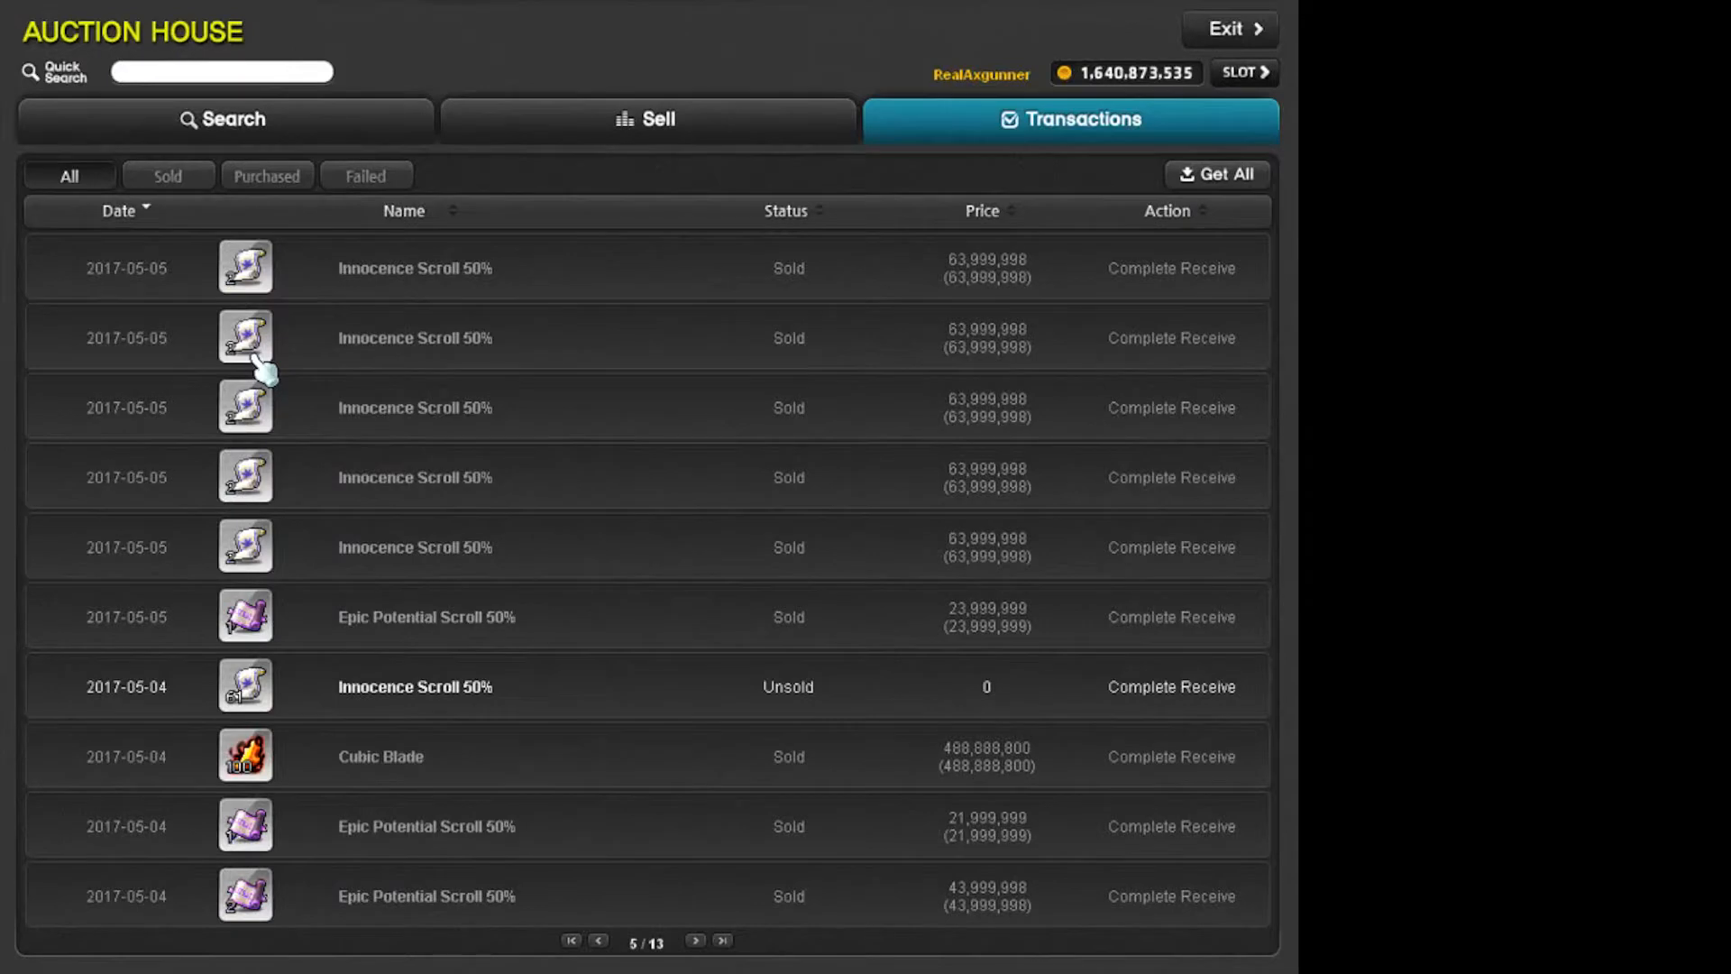
pyautogui.moveTo(796, 482)
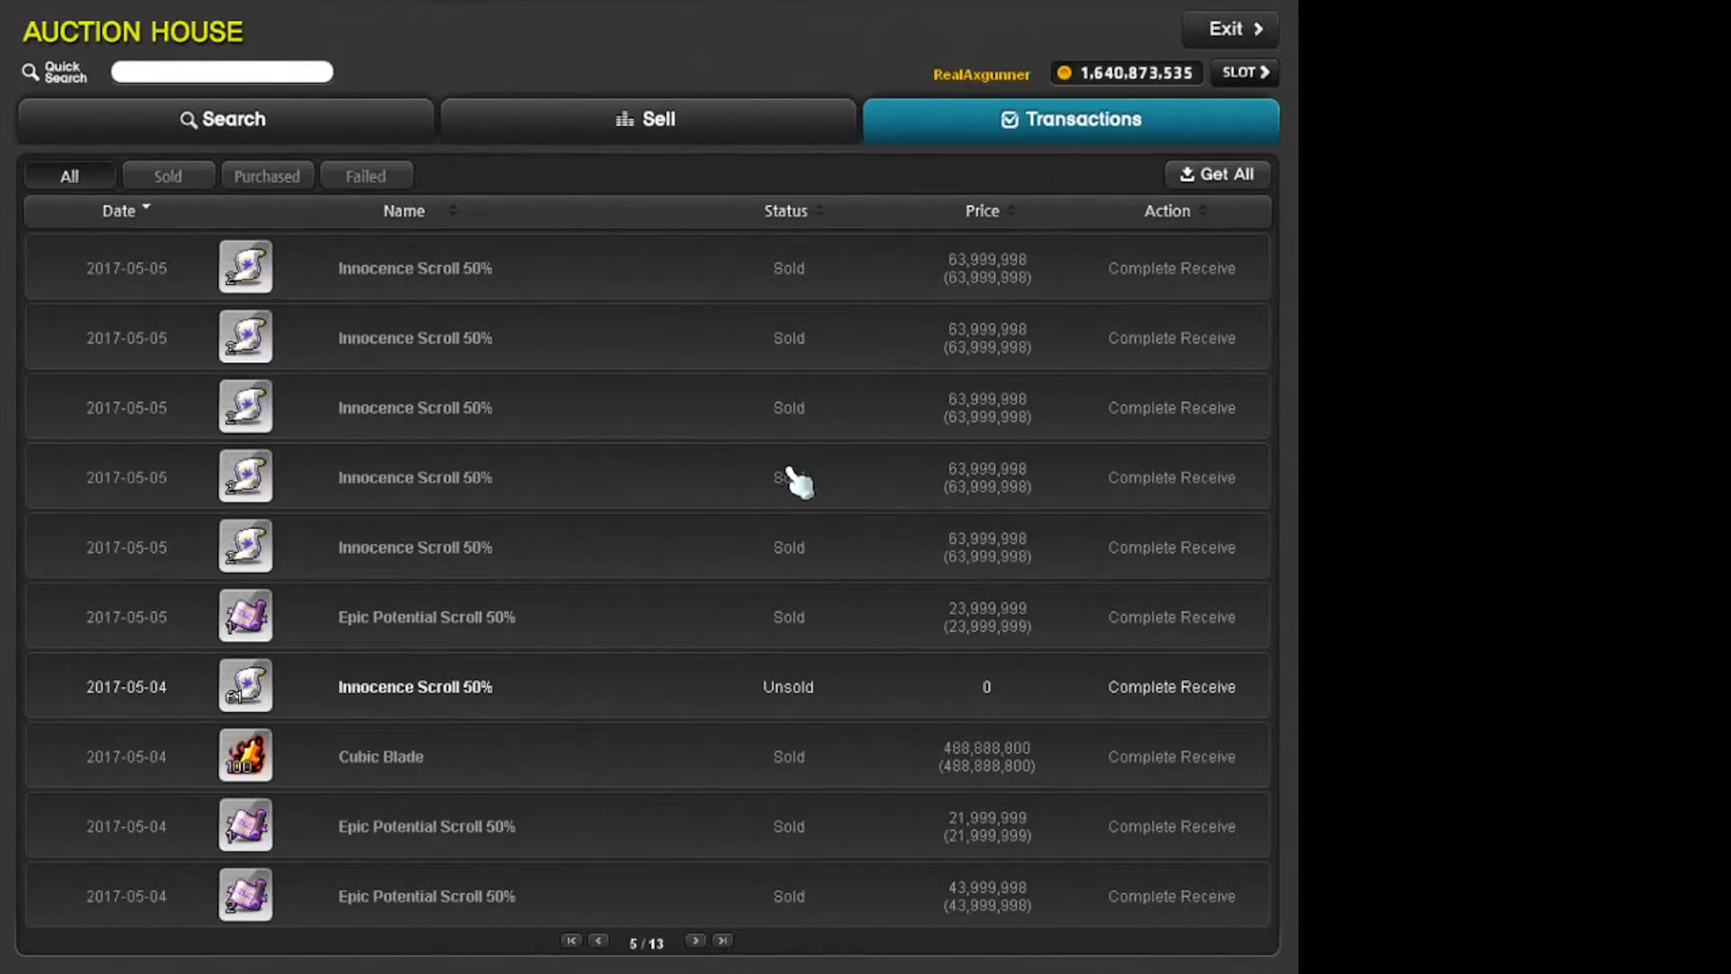
pyautogui.moveTo(1032, 530)
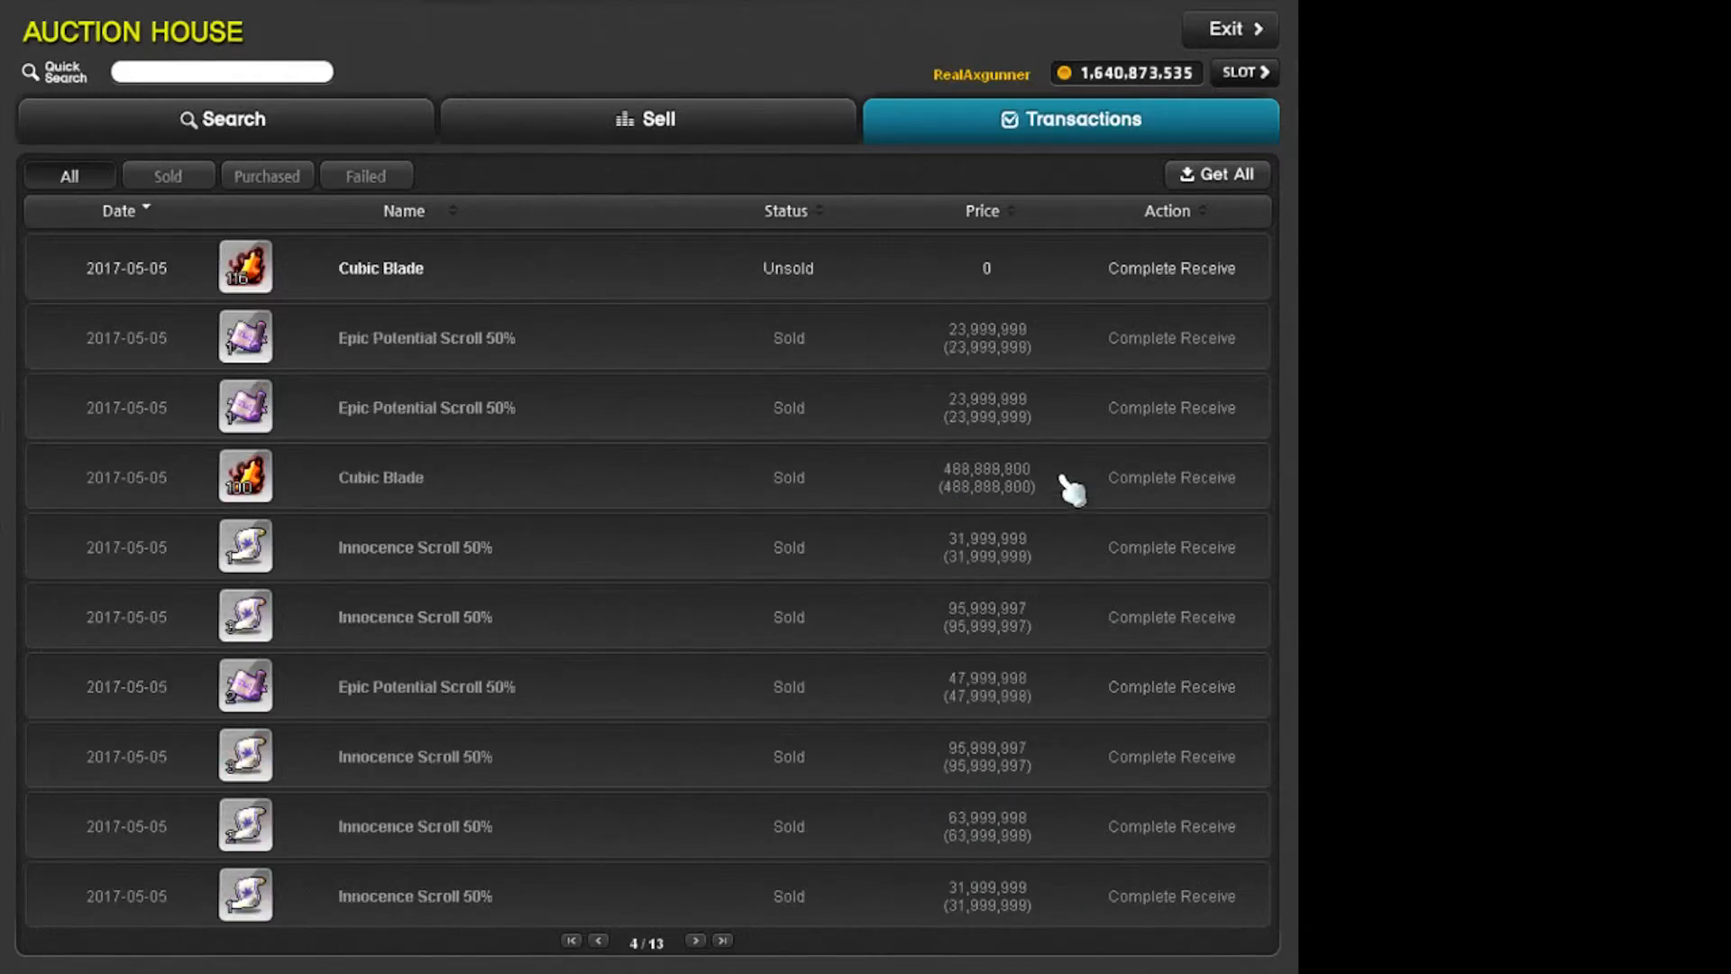
pyautogui.moveTo(980, 507)
pyautogui.write('heart')
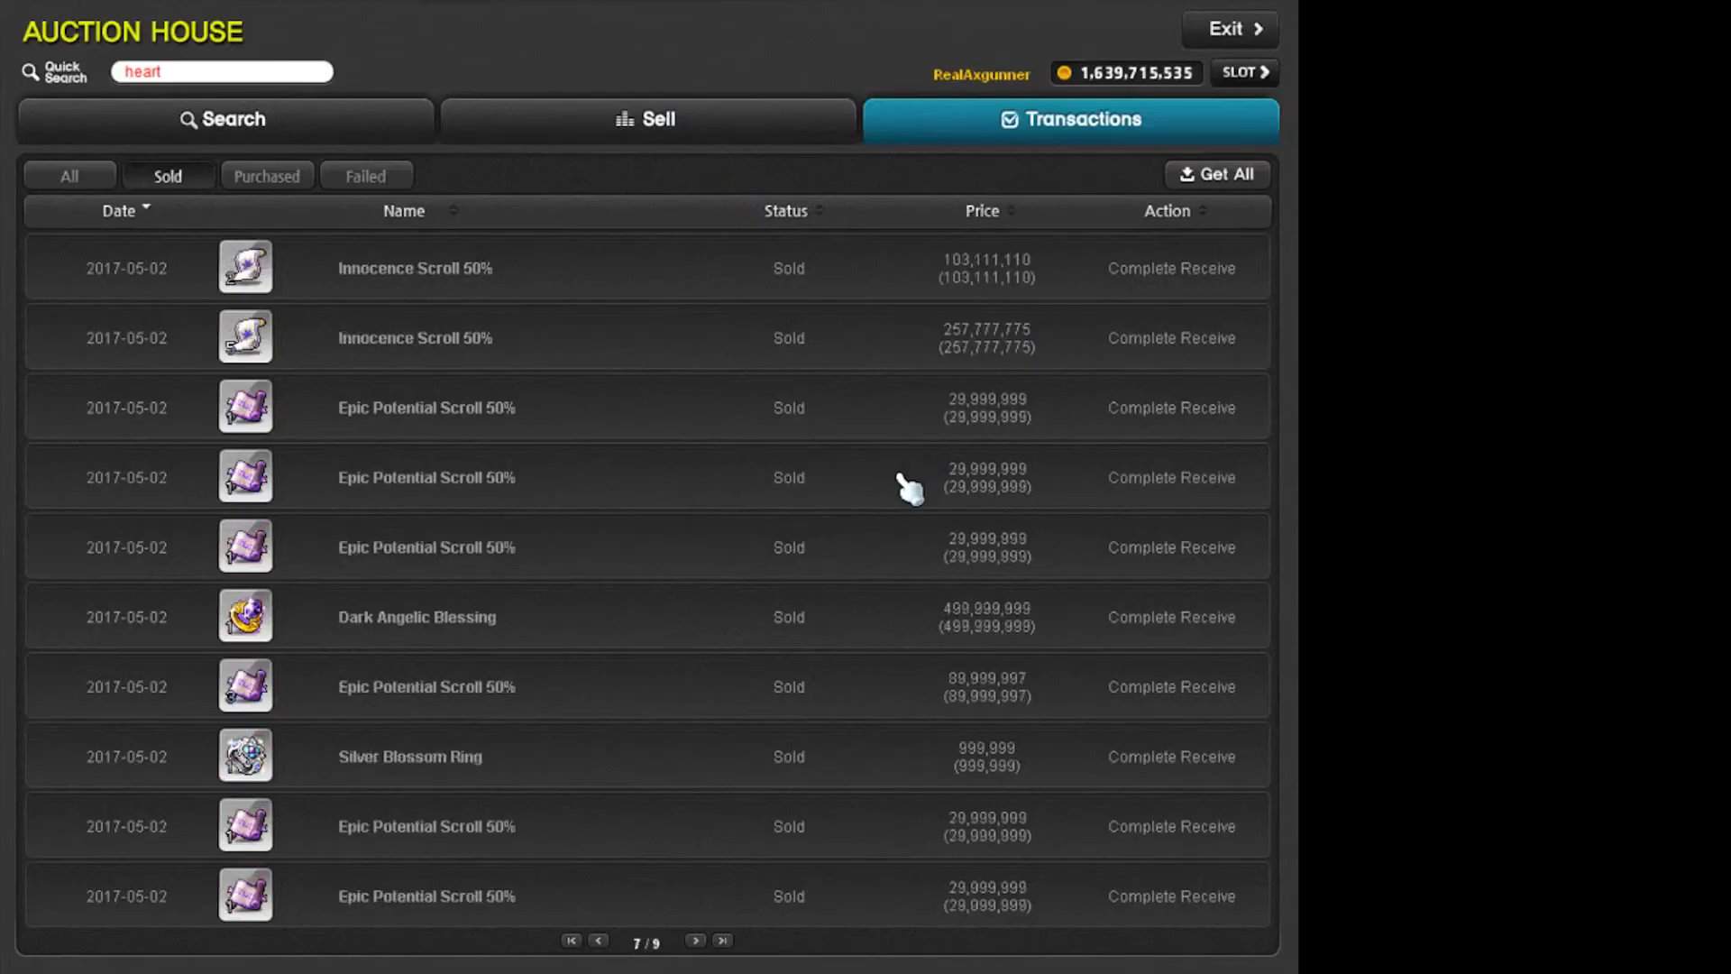
pyautogui.moveTo(547, 781)
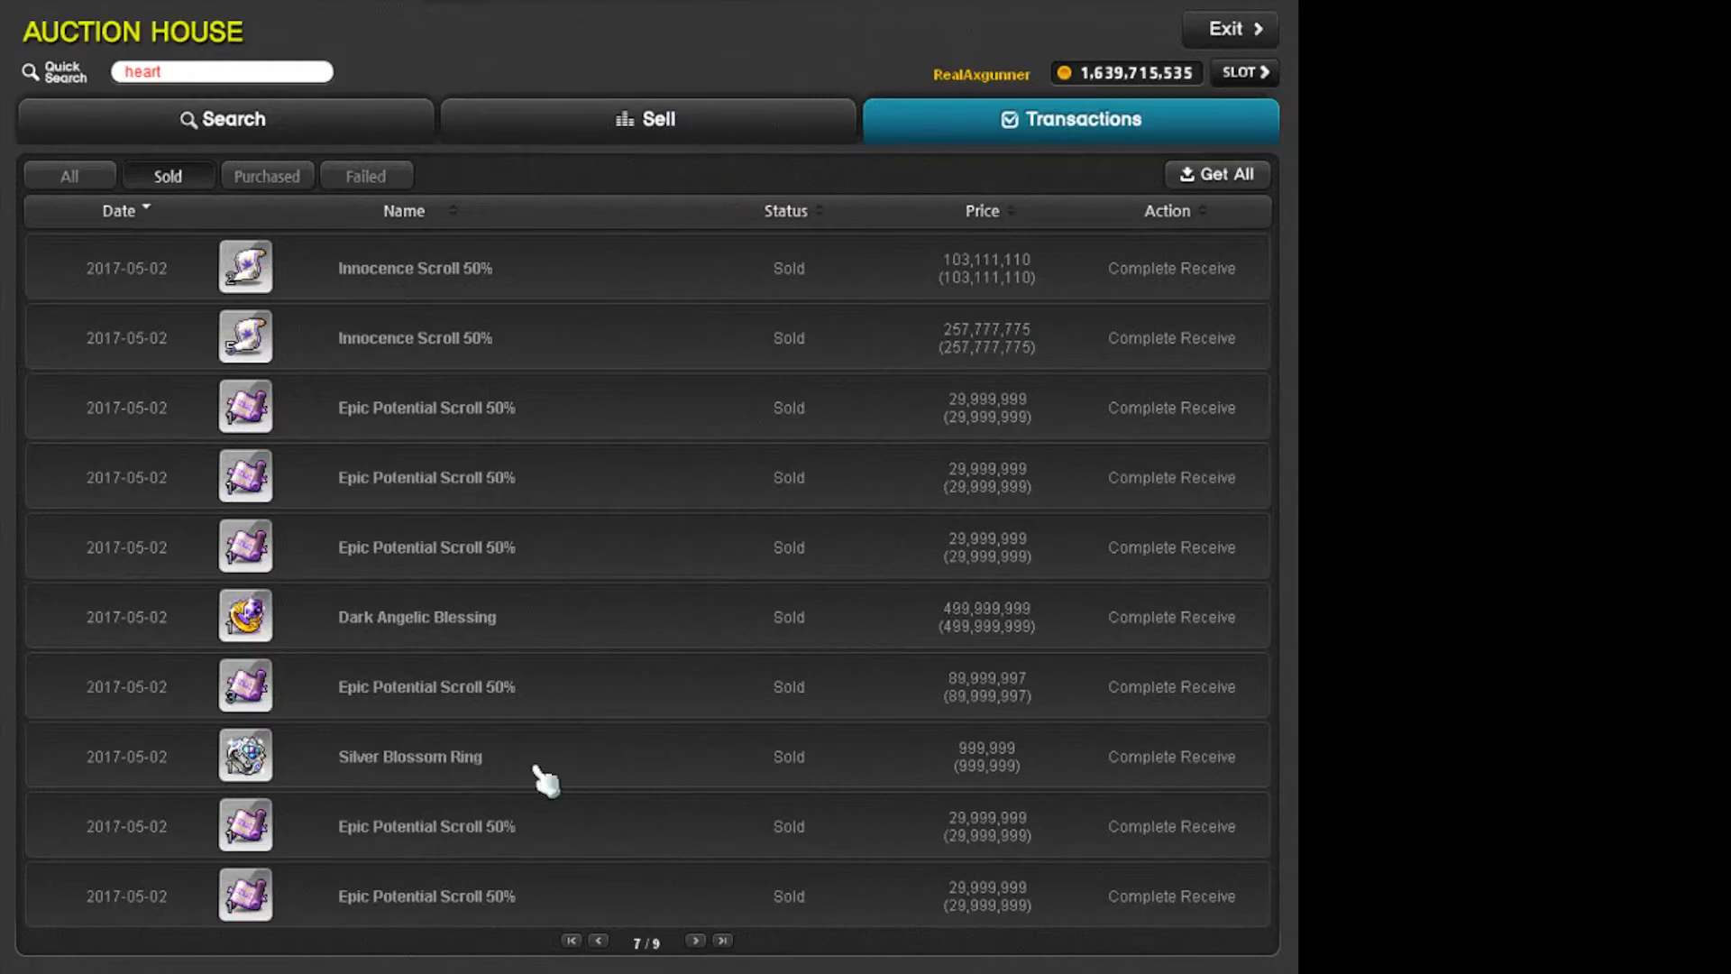
# Close the Auction House after viewing the Dark Angelic Blessing sale.
pyautogui.click(599, 940)
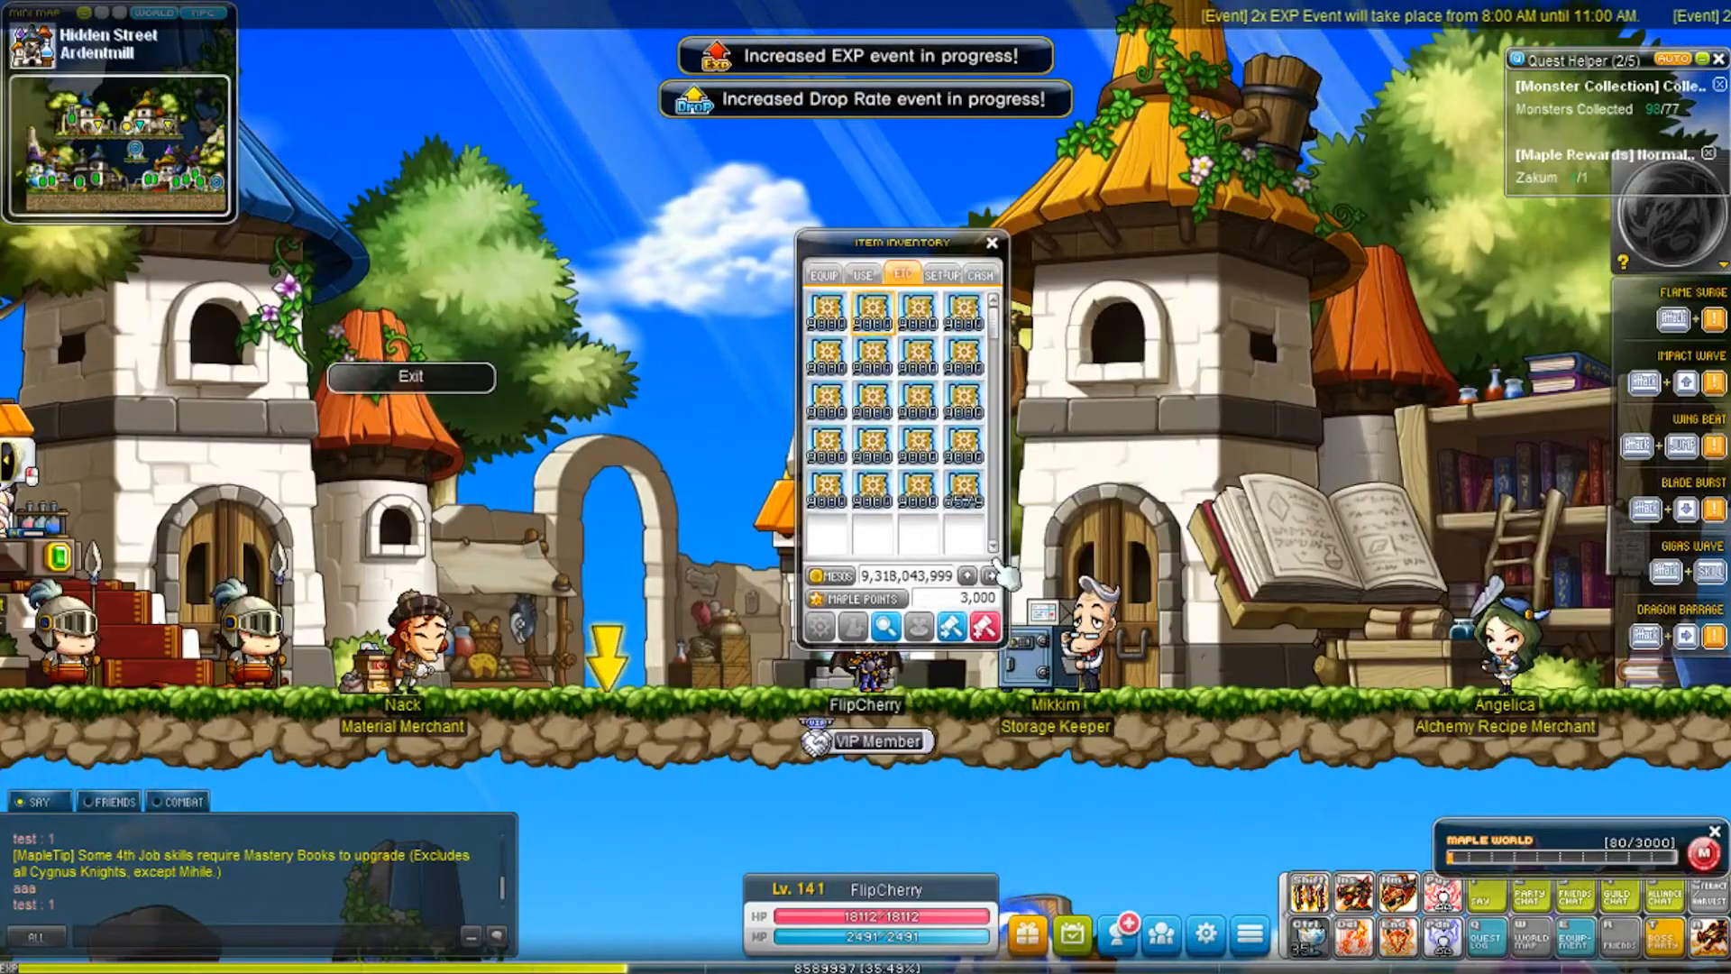
pyautogui.moveTo(980, 343)
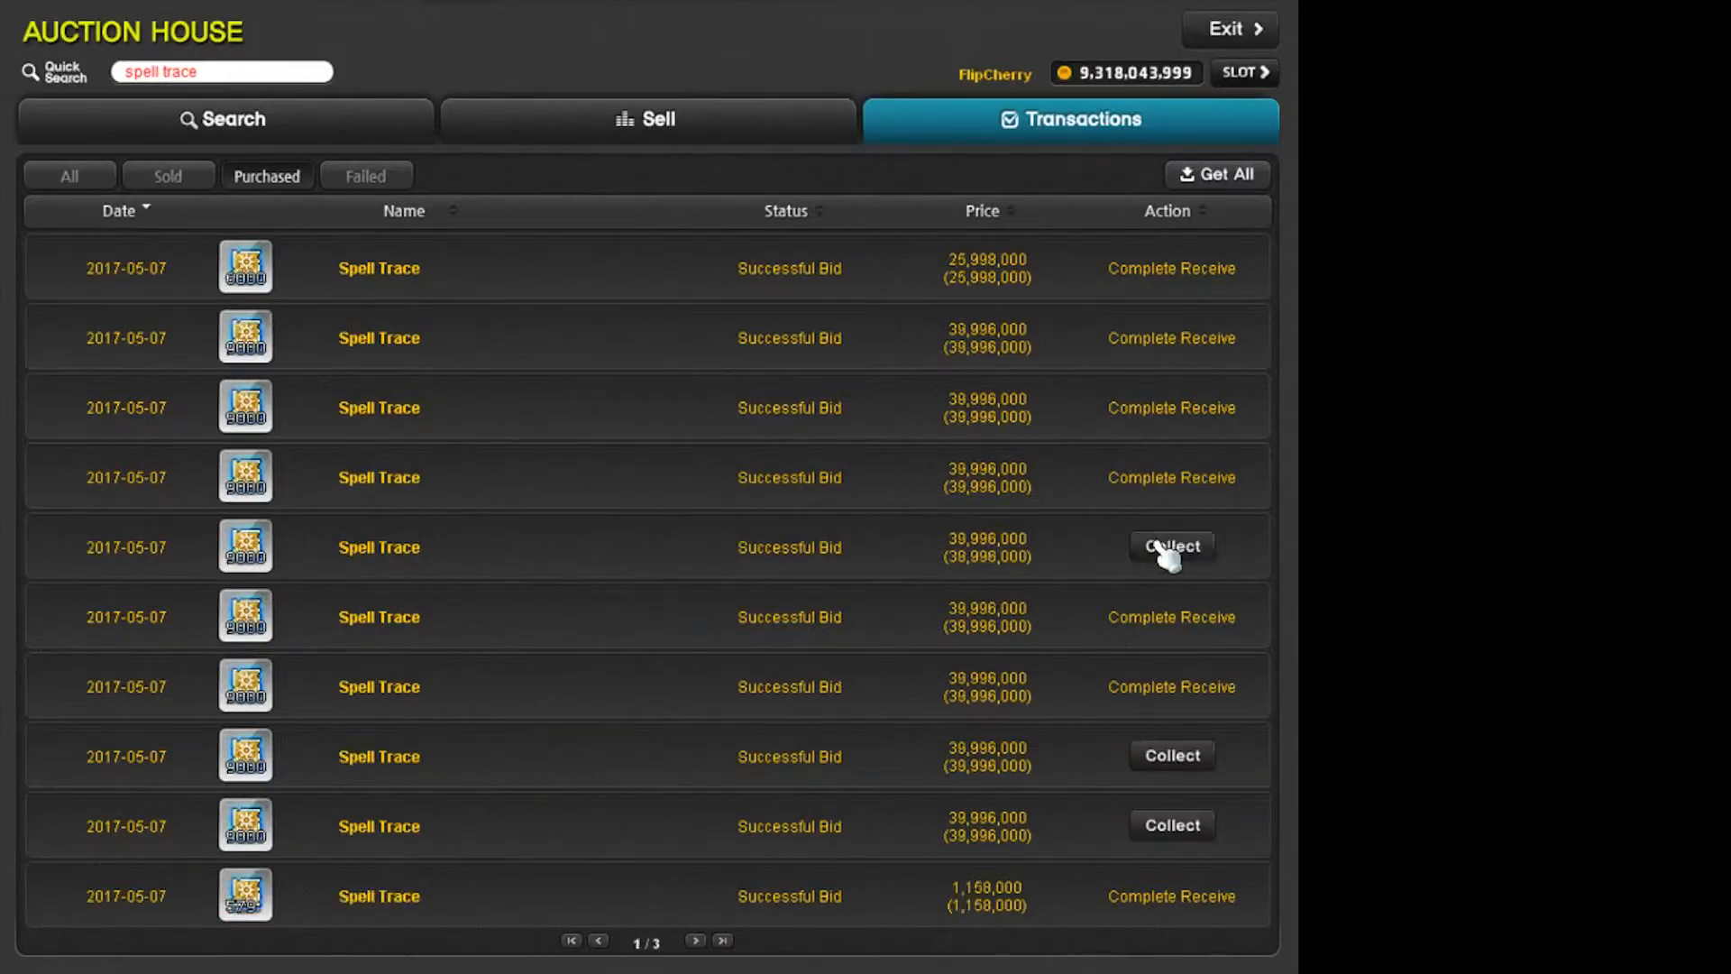
# Browse the purchased transaction history to page 9 with 2017-05-03 scroll entries.
pyautogui.click(1171, 547)
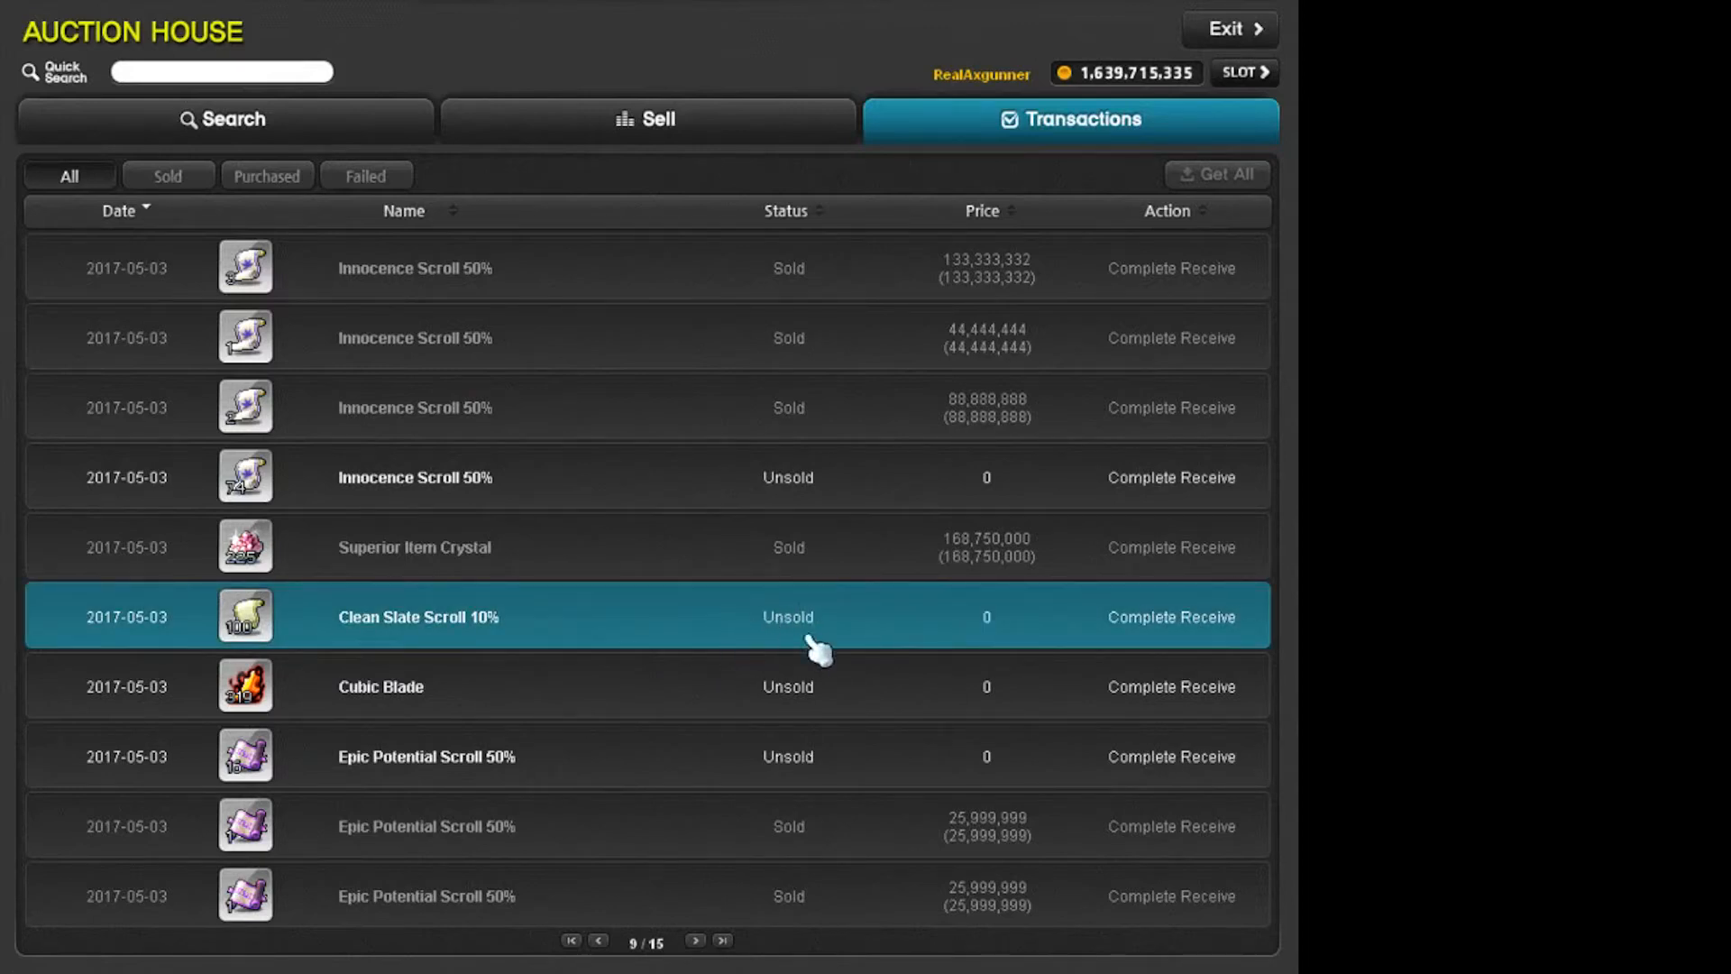
pyautogui.moveTo(386, 662)
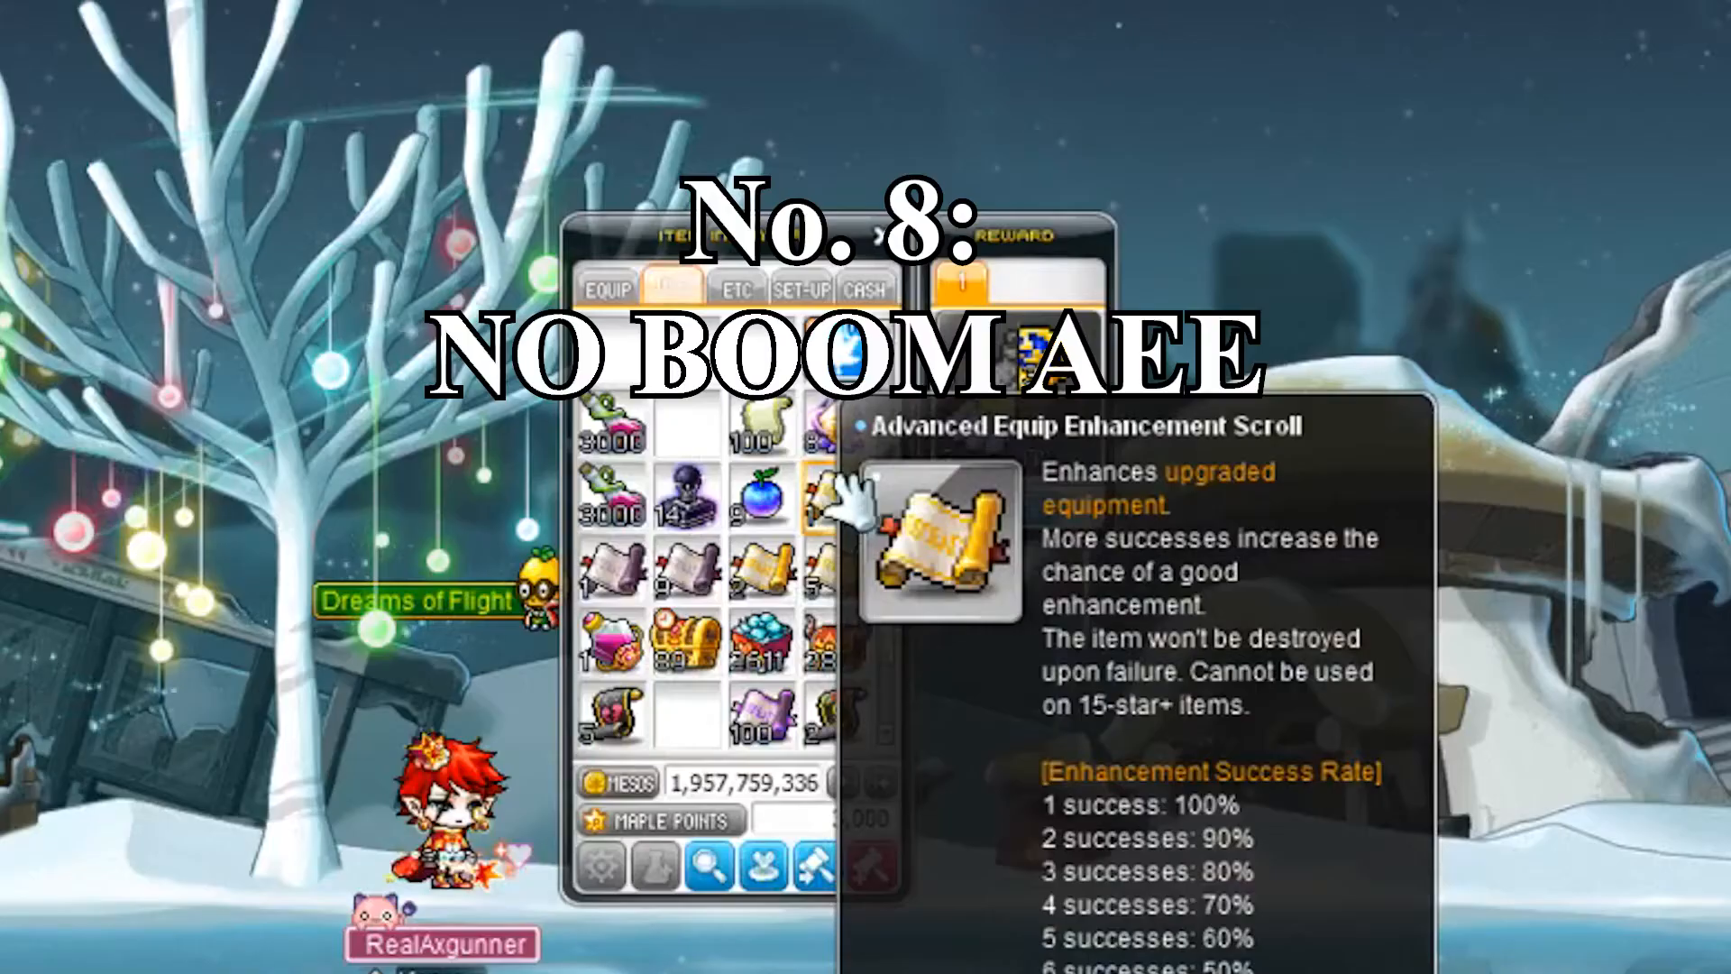
pyautogui.click(673, 289)
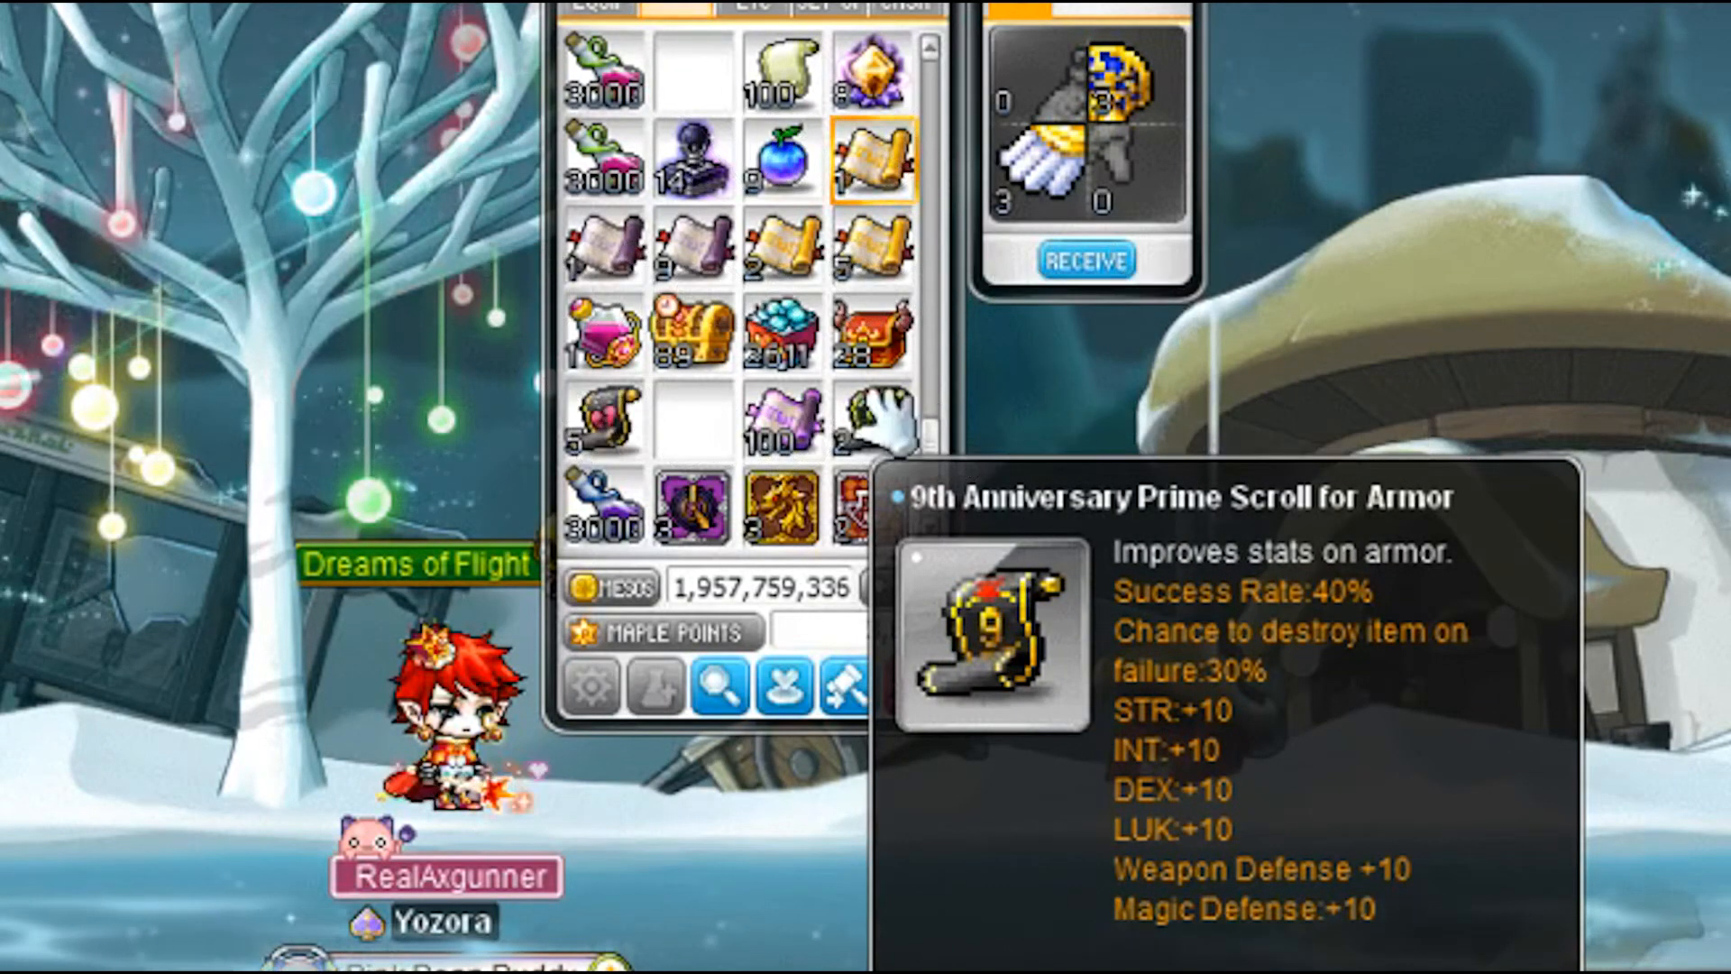
# Search player shops for the 9th Anniversary Prime Scroll for Accessory.
pyautogui.click(993, 429)
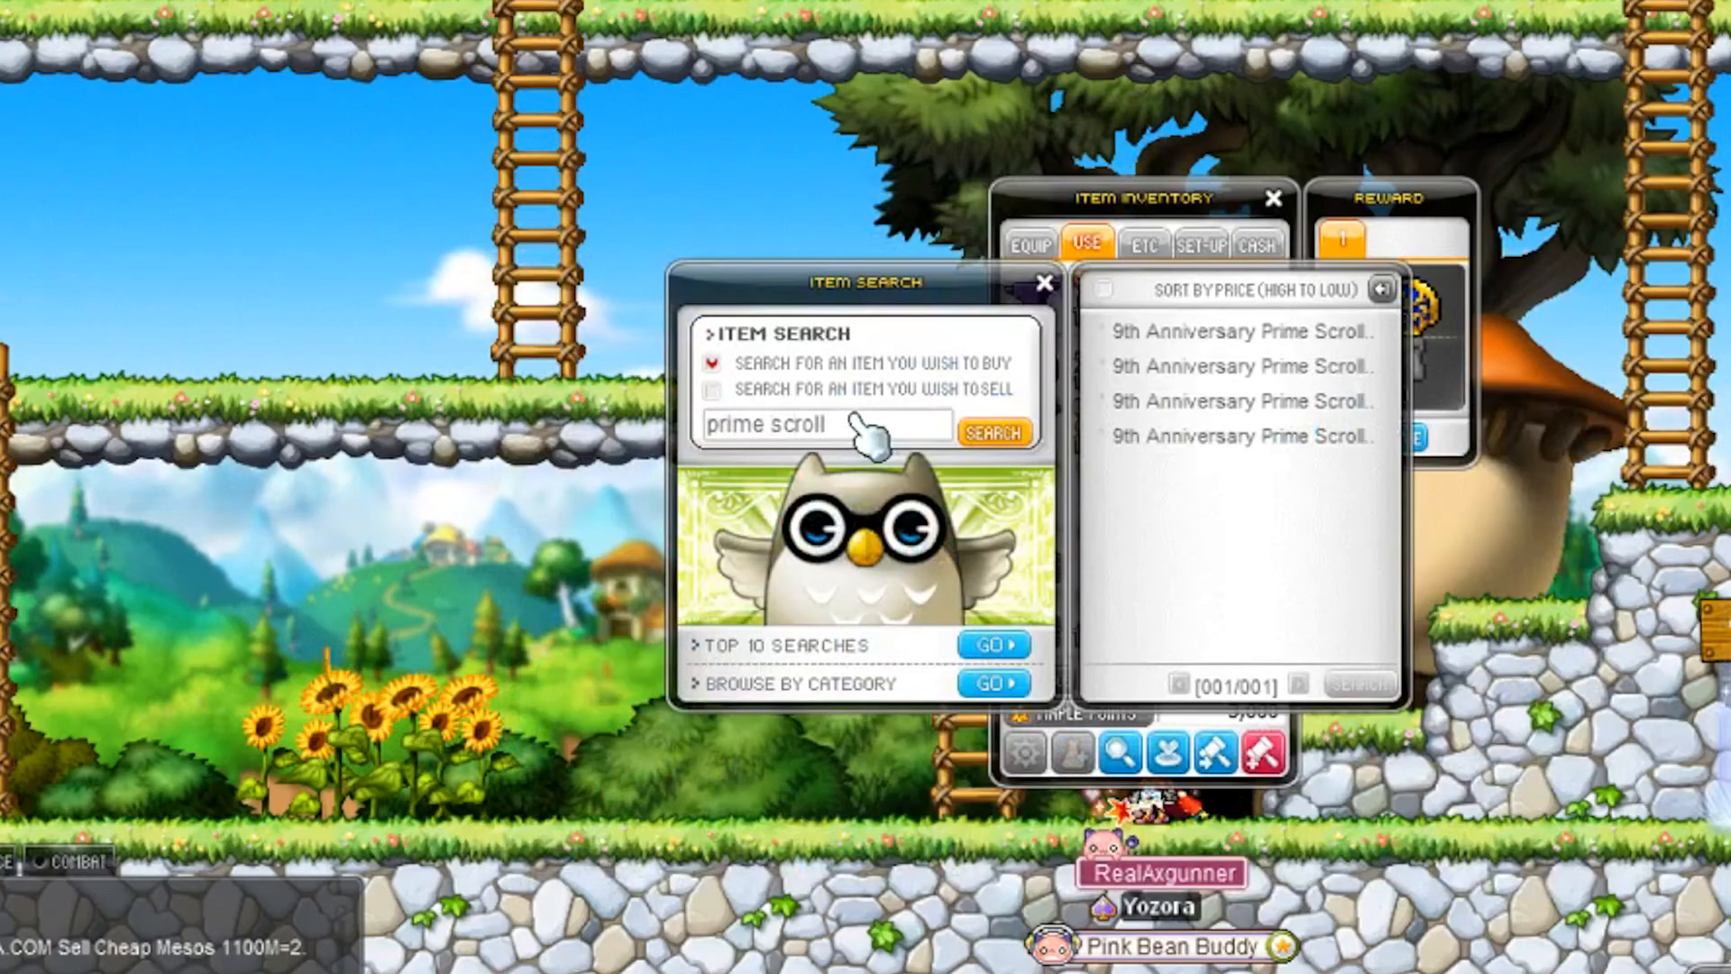
pyautogui.click(1043, 284)
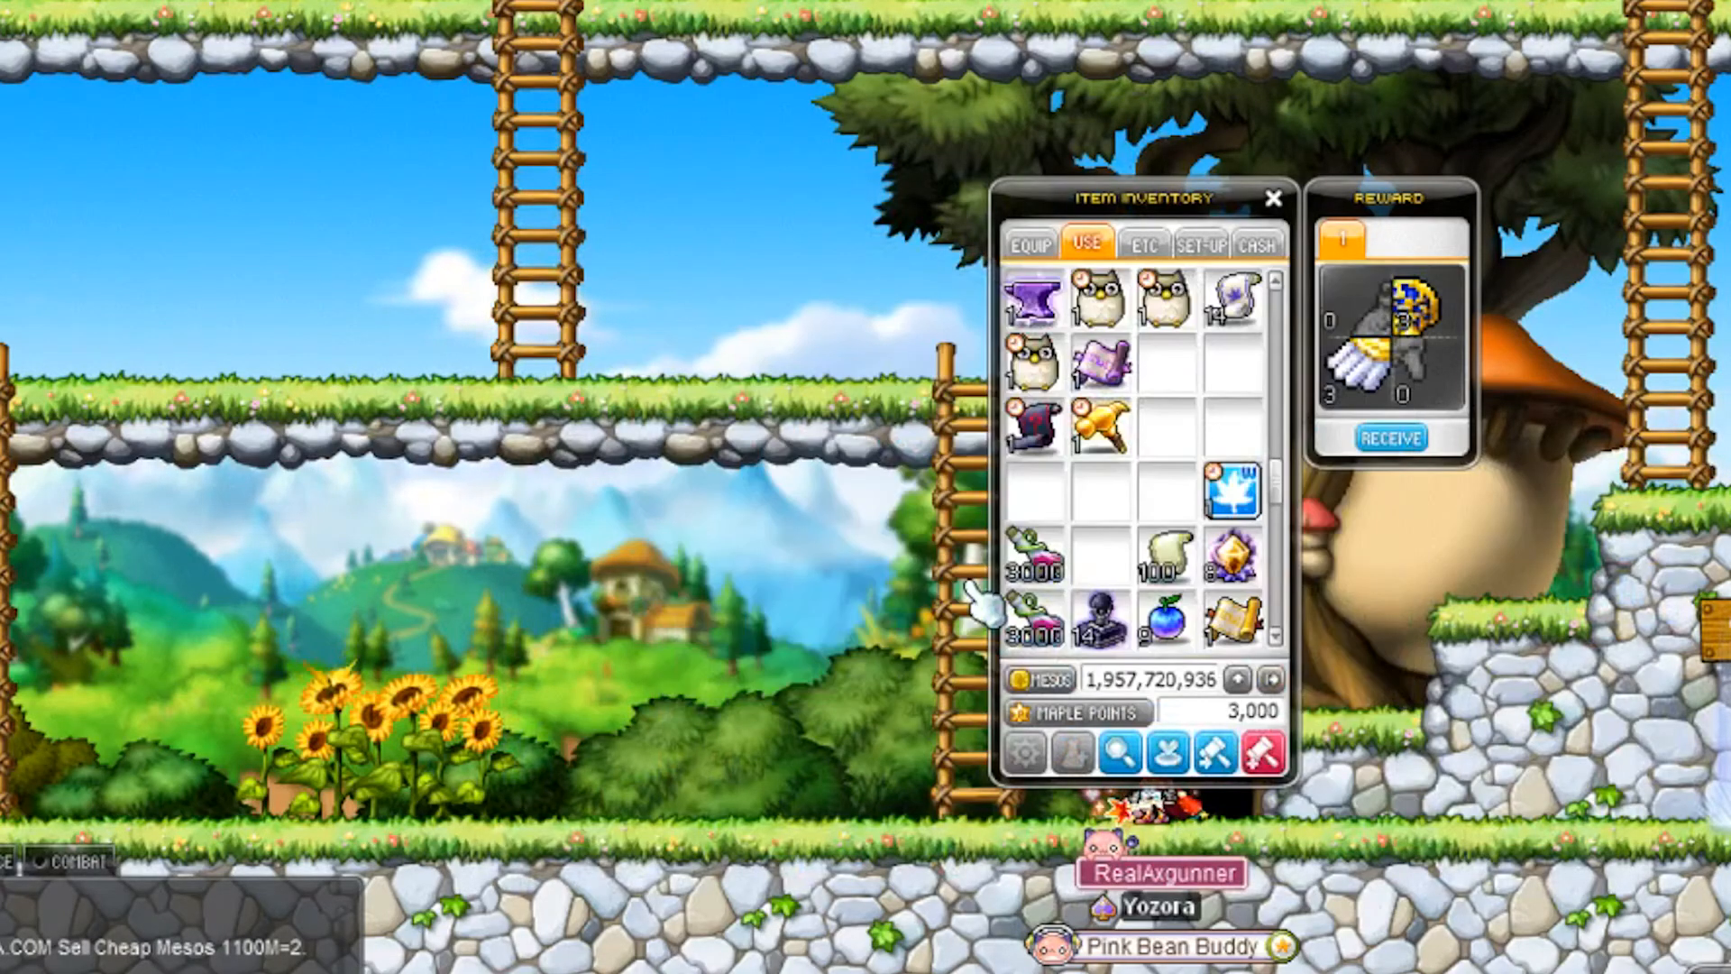
pyautogui.click(1091, 756)
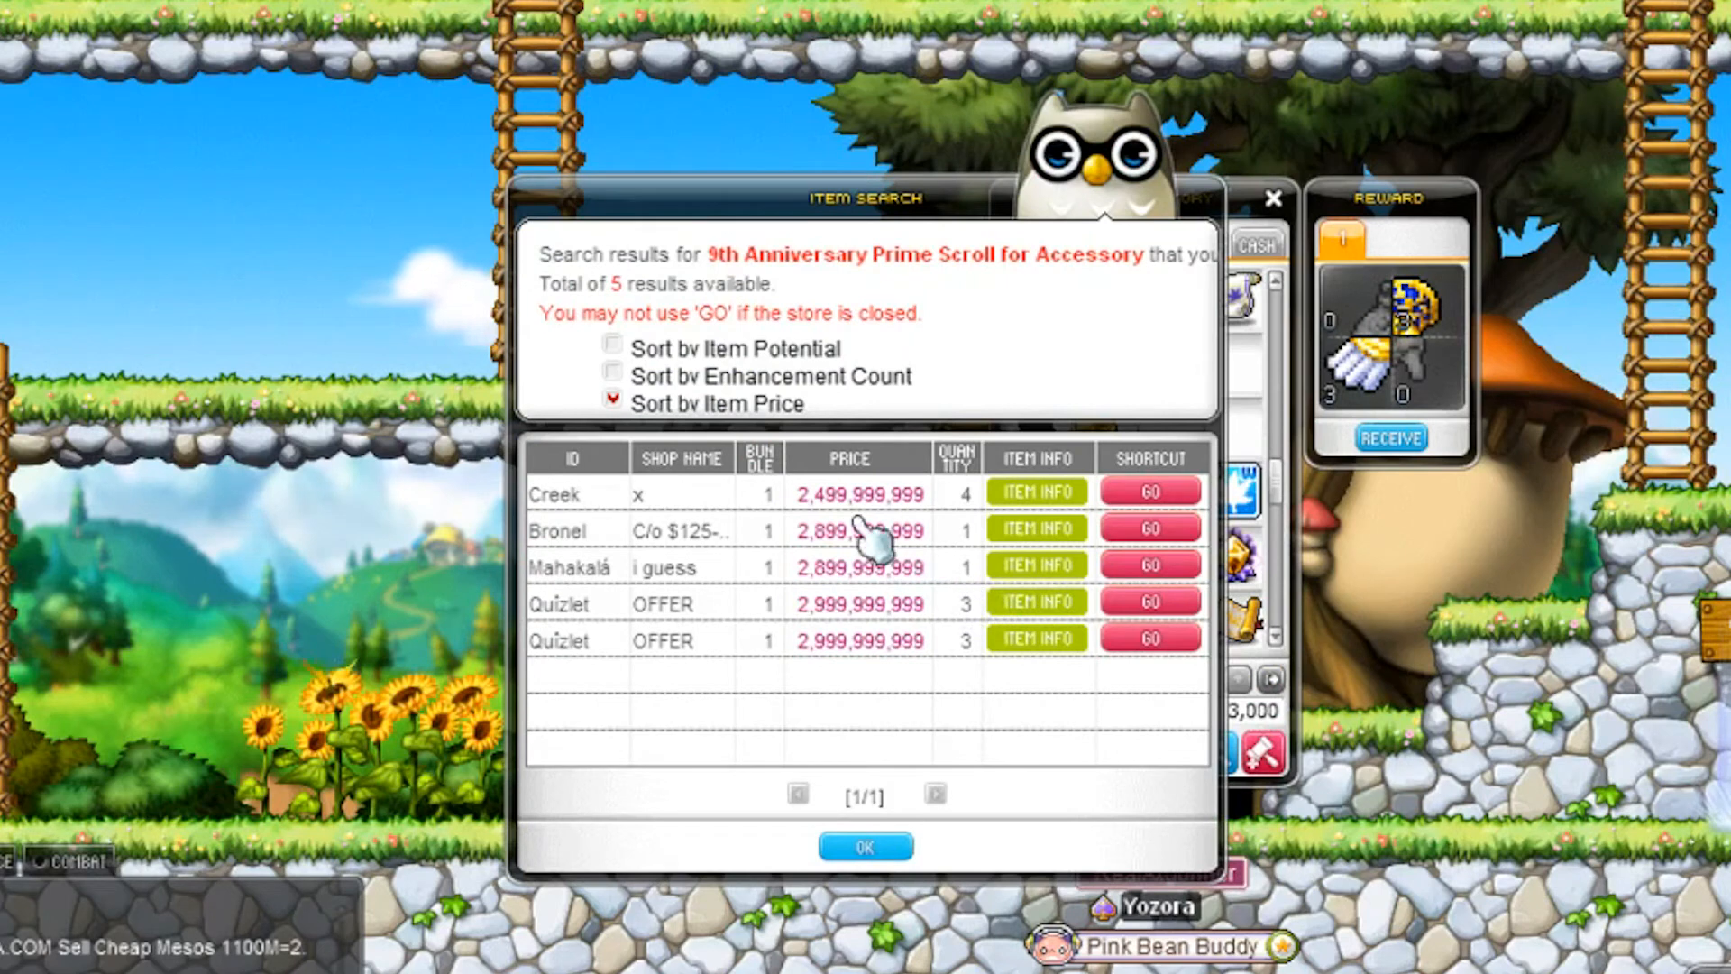
pyautogui.moveTo(839, 497)
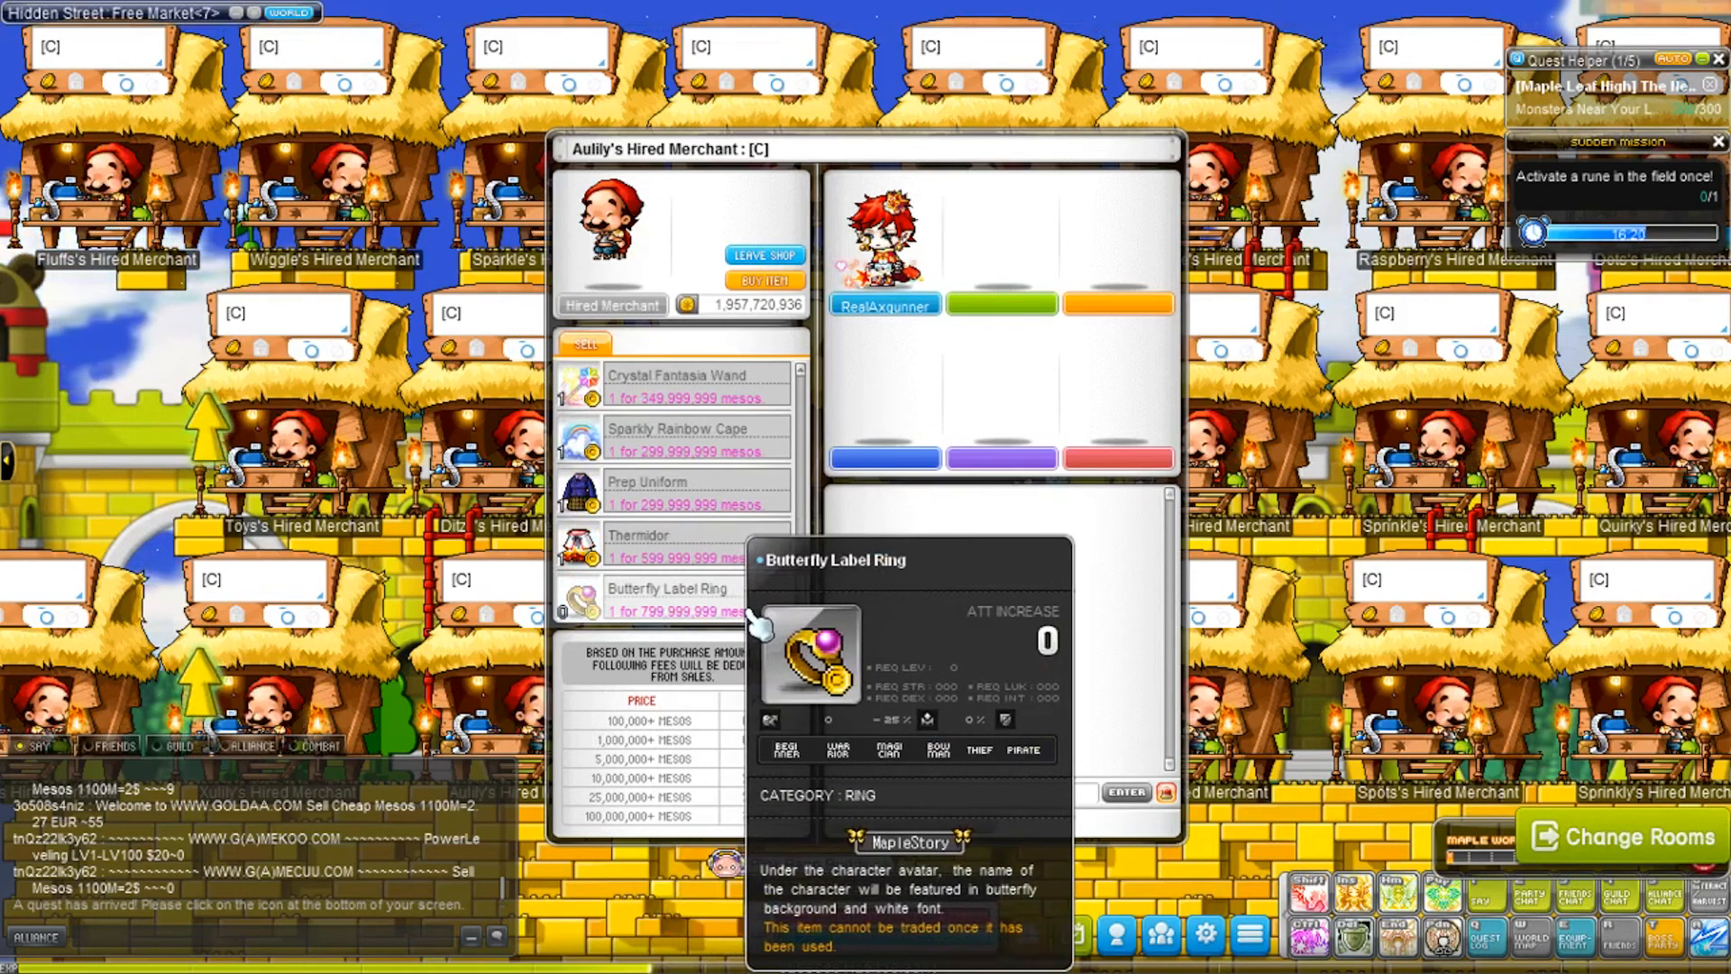
# Enter a Free Market hired merchant shop to view the Butterfly Label Ring.
pyautogui.click(763, 255)
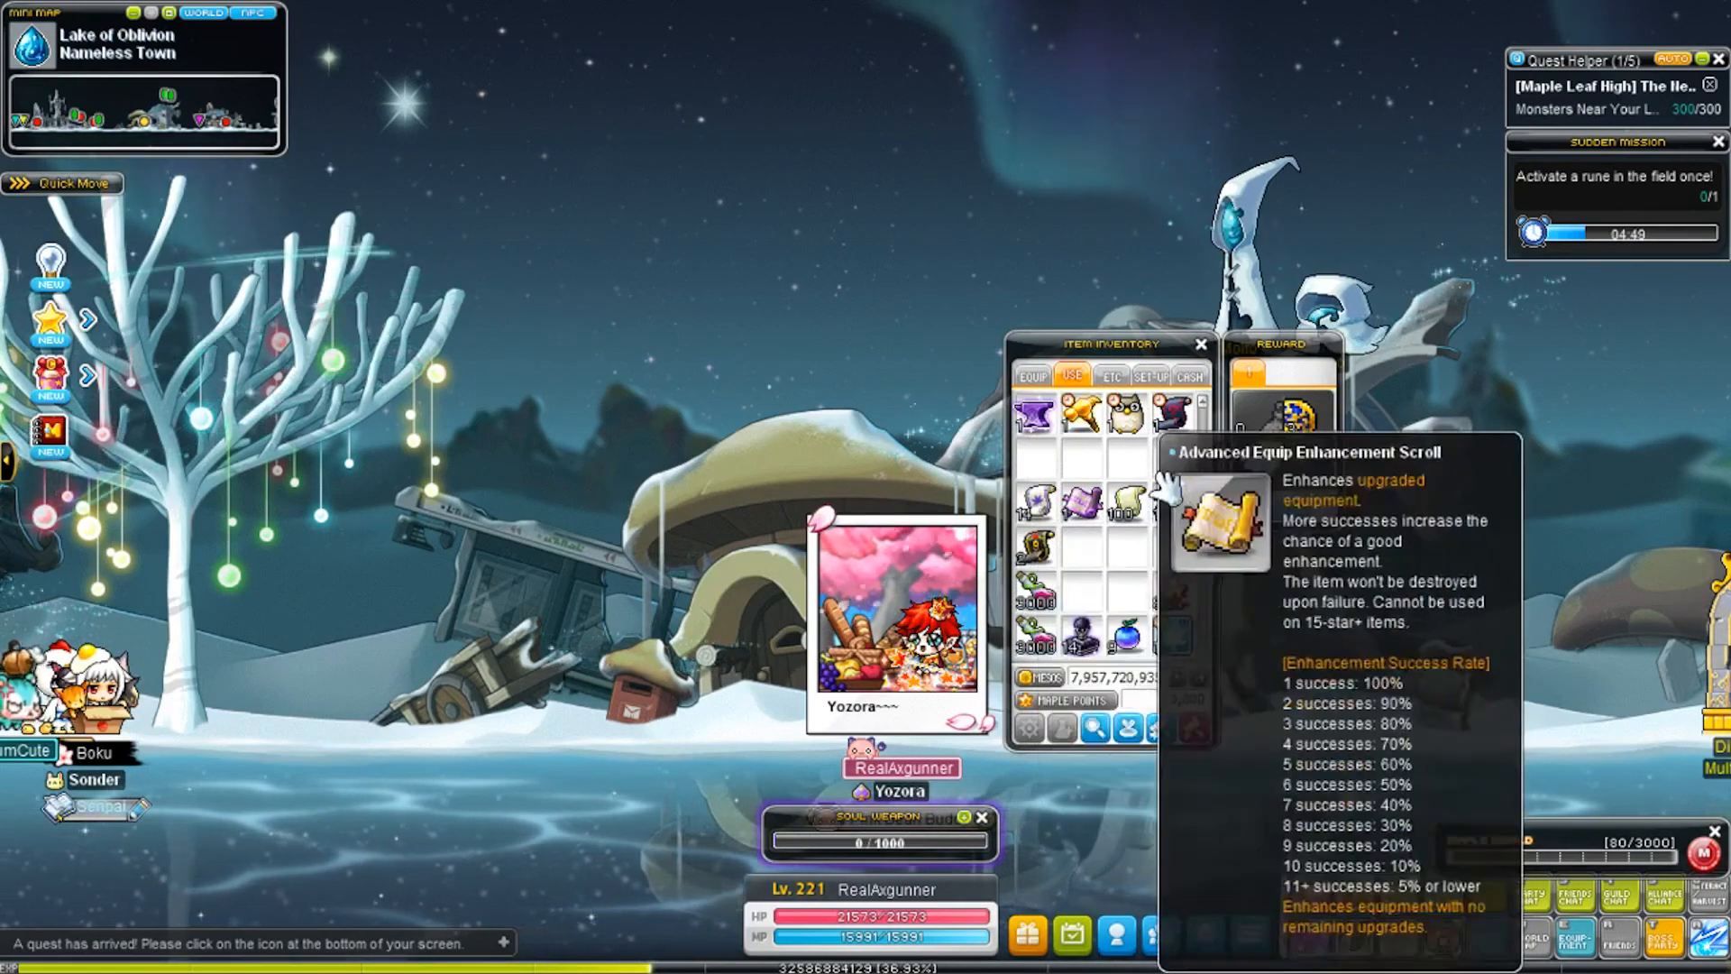
# Show the inventory's Etc items to reveal the Spell Trace description.
pyautogui.click(1111, 377)
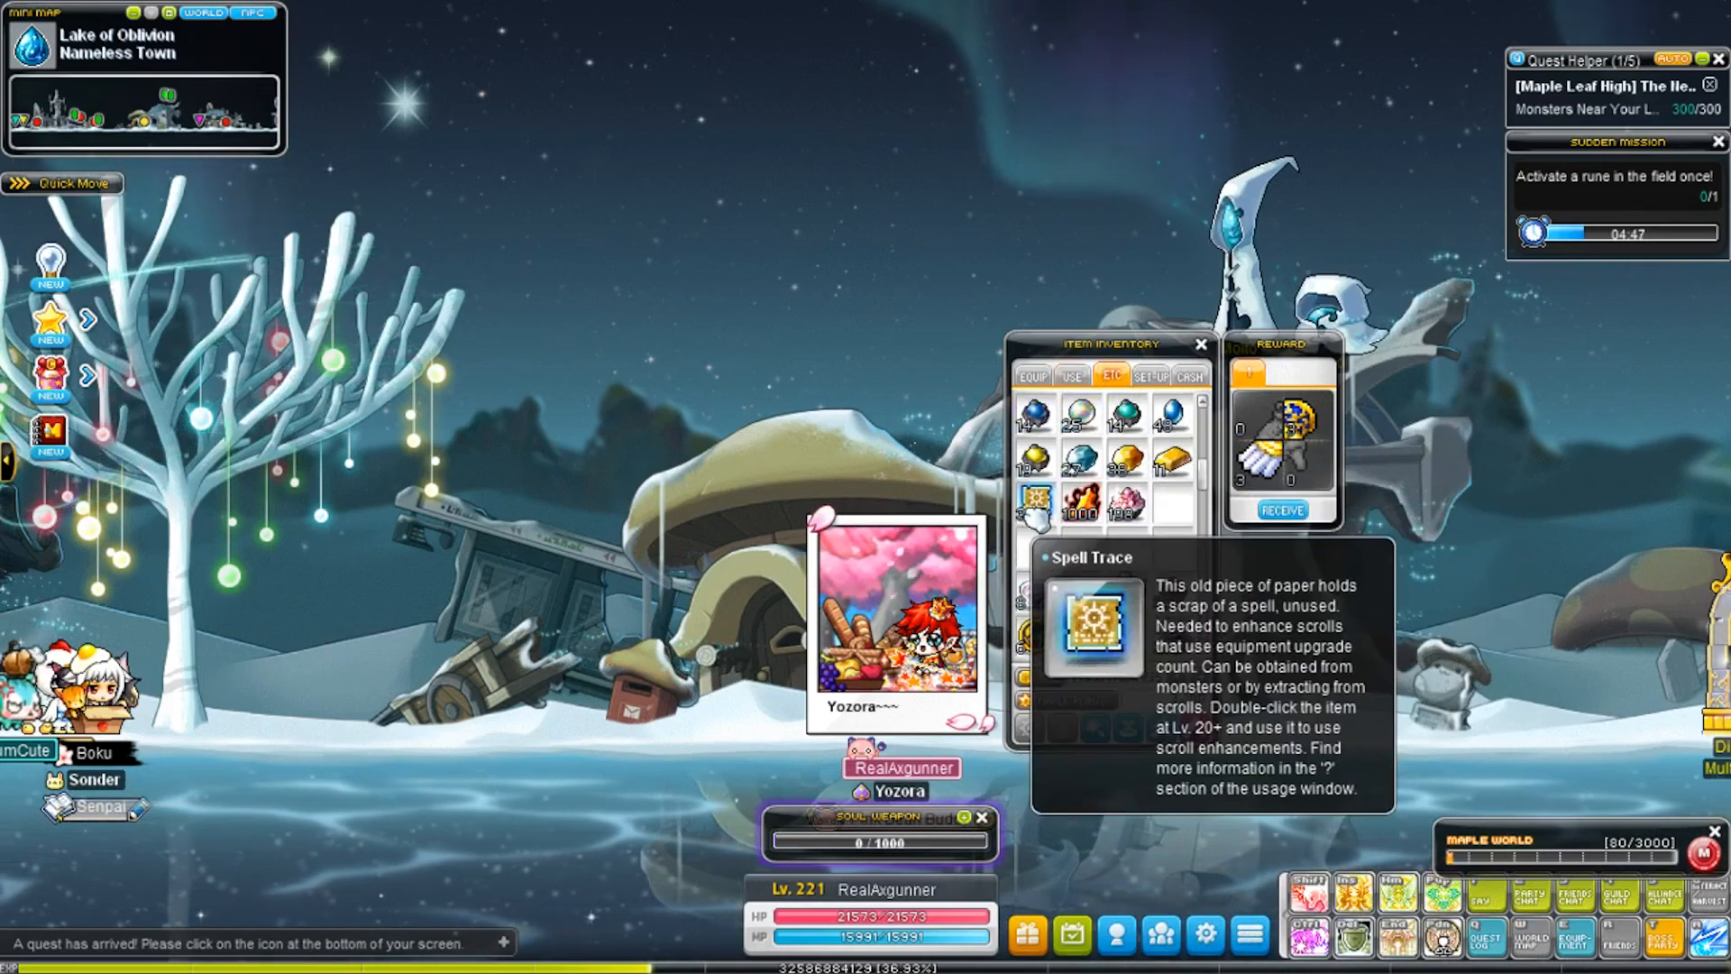
pyautogui.moveTo(1128, 508)
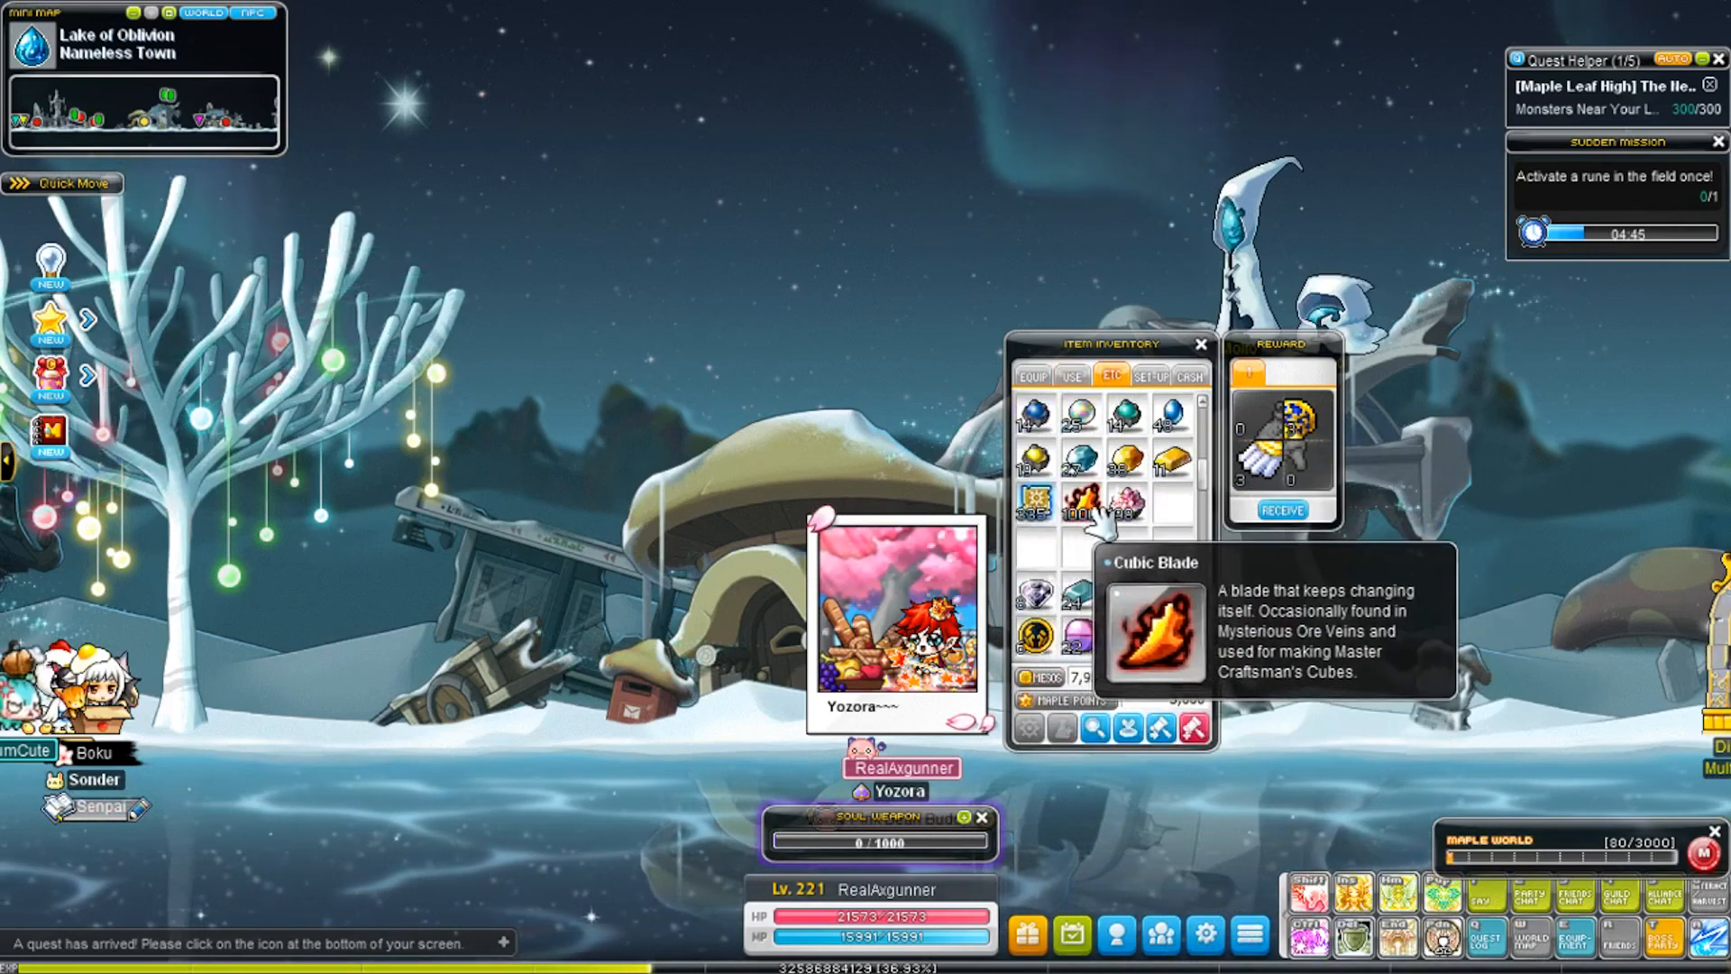